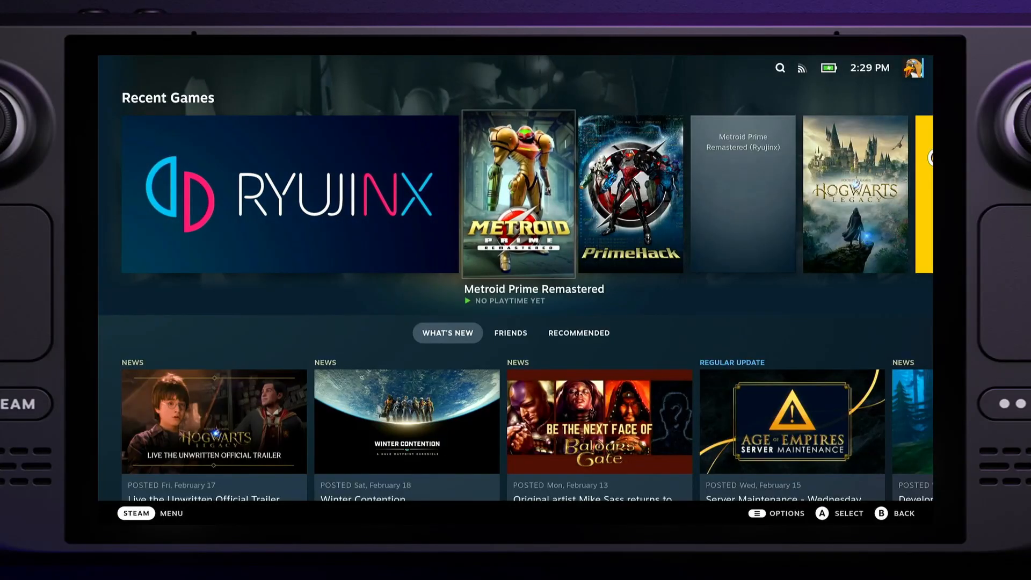
Step: Launch Metroid Prime Remastered from the Recent Games row
left_click(518, 194)
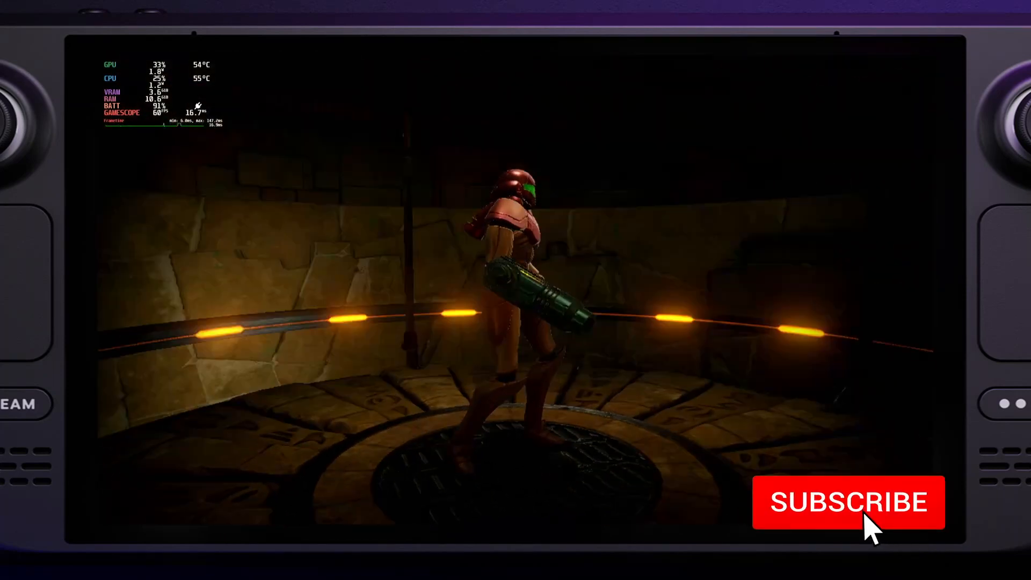
Step: Enter first-person view and fire the arm cannon at the glowing hexagonal barrier
left_click(848, 502)
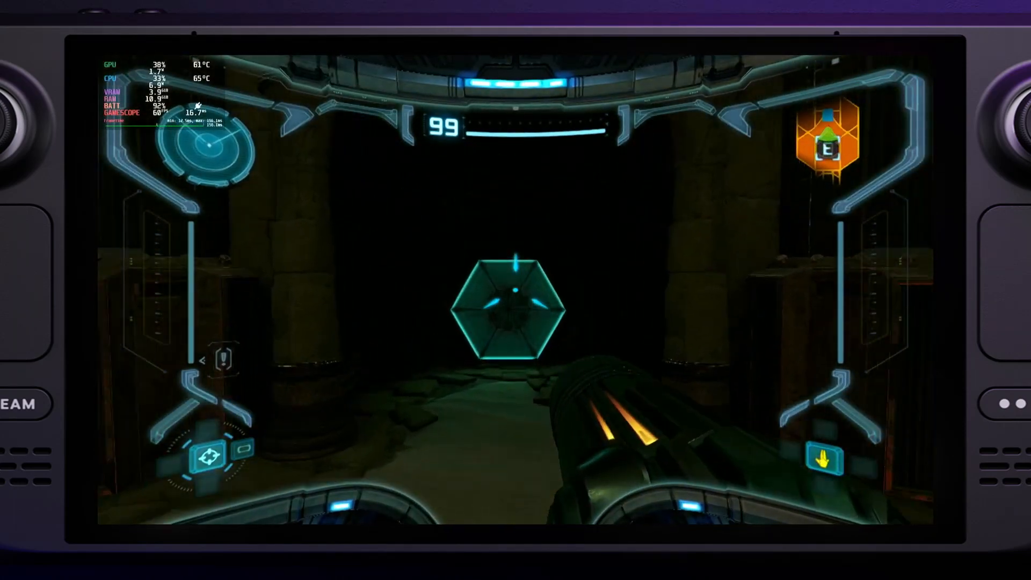
left_click(515, 302)
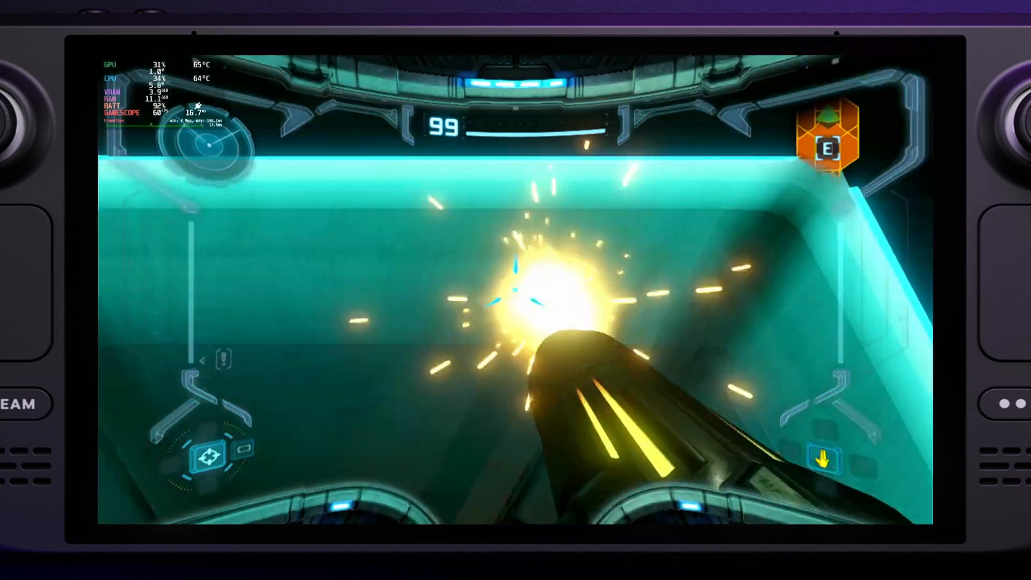